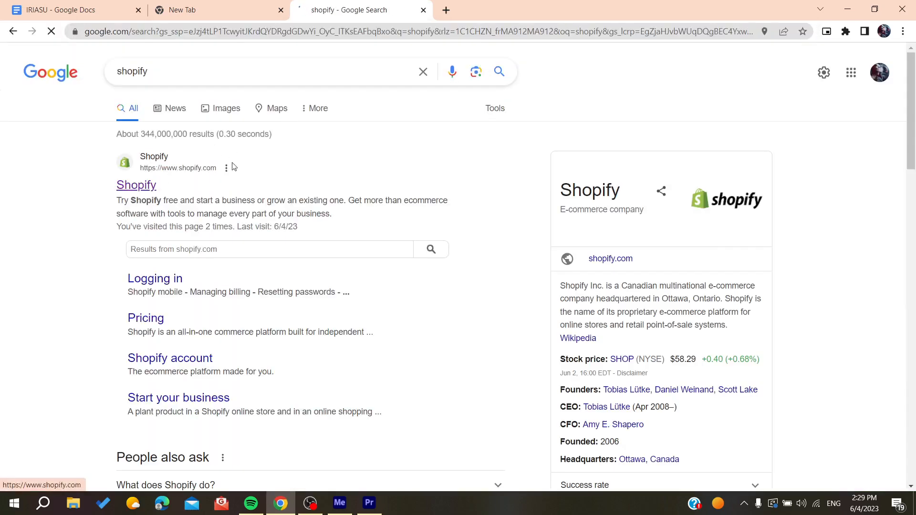
Land on the official Shopify homepage from the Google results for shopify
click(136, 185)
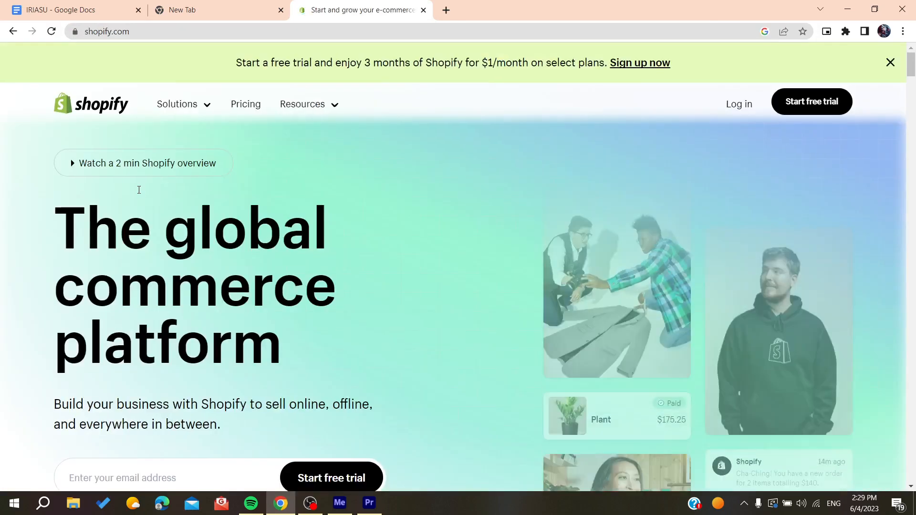
click(107, 31)
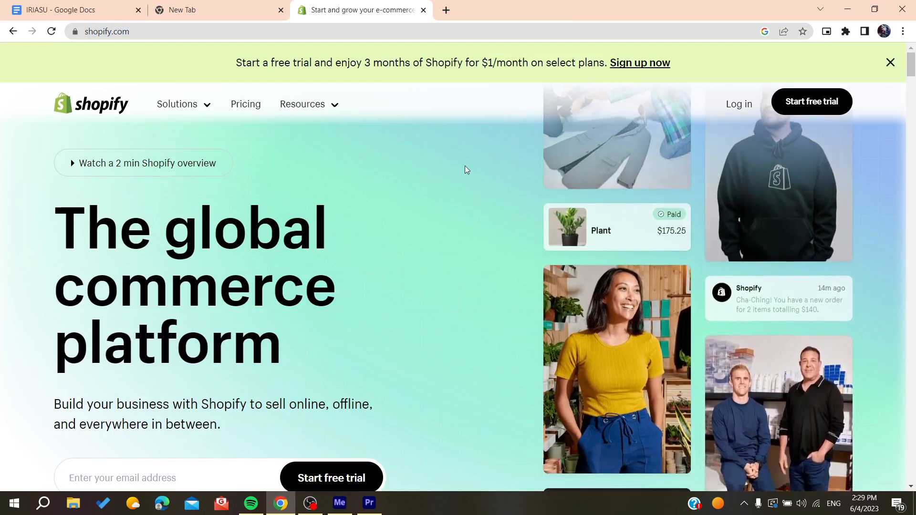
scroll(down, 3)
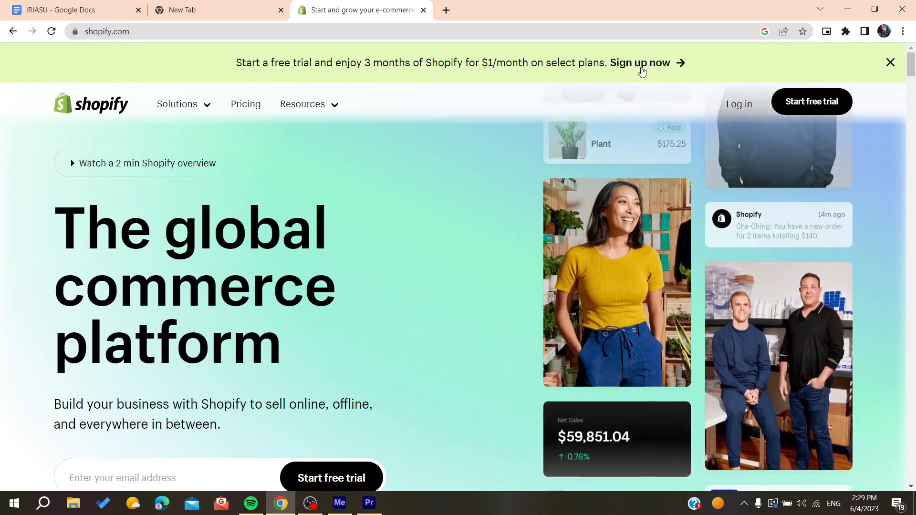
Start the free trial, answer I'm just starting, and confirm Morocco as the business location
click(640, 62)
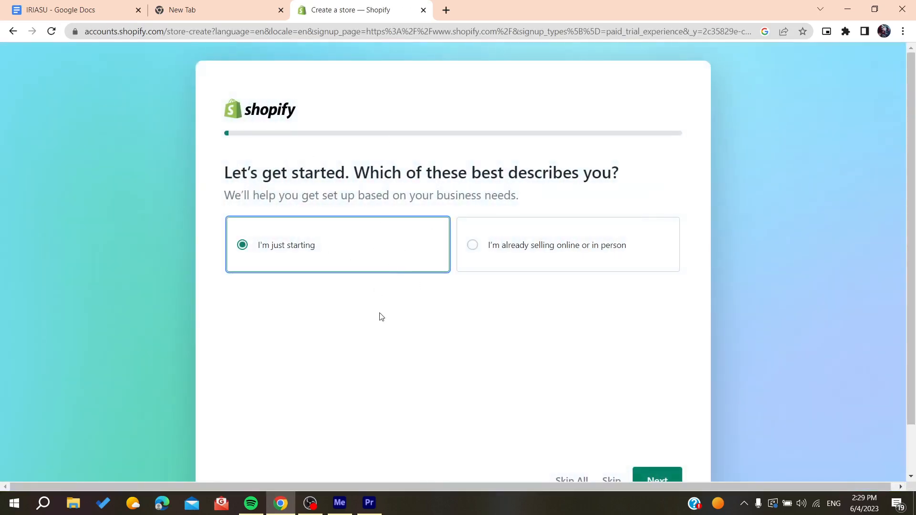
click(656, 478)
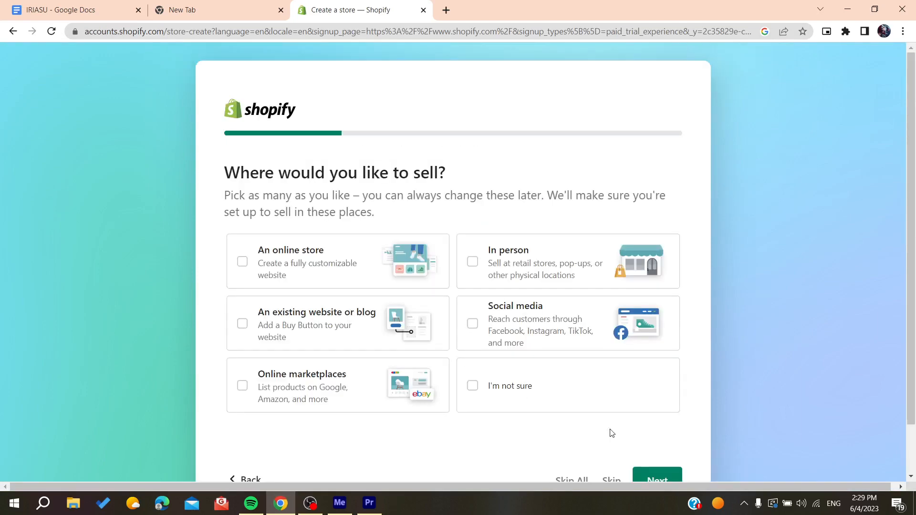
scroll(down, 3)
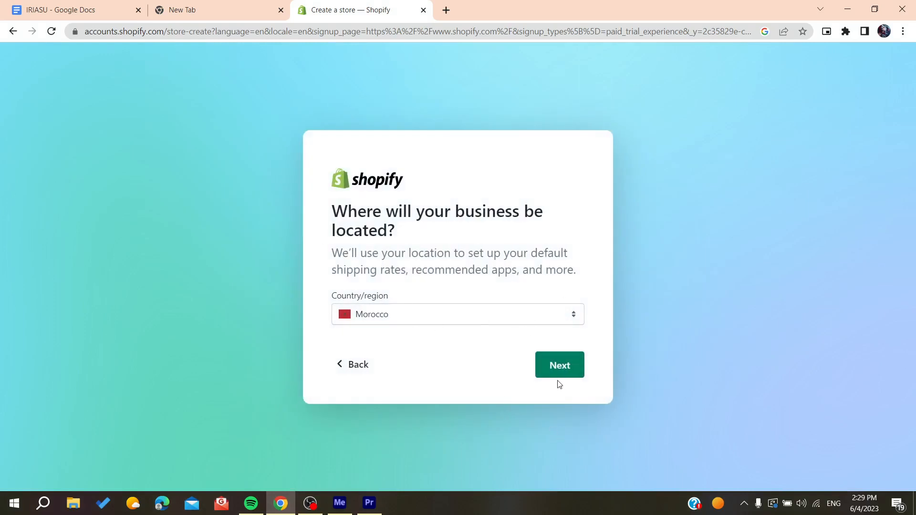
click(558, 364)
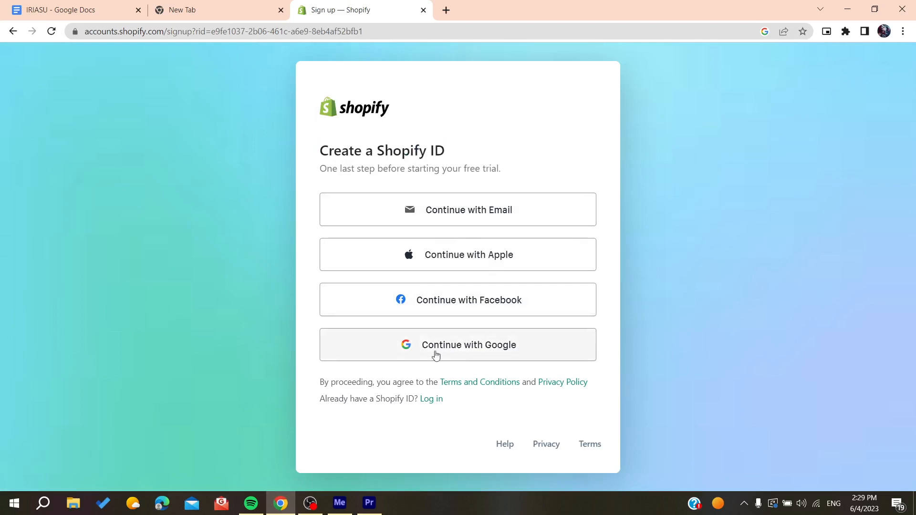
mouse_move(467, 258)
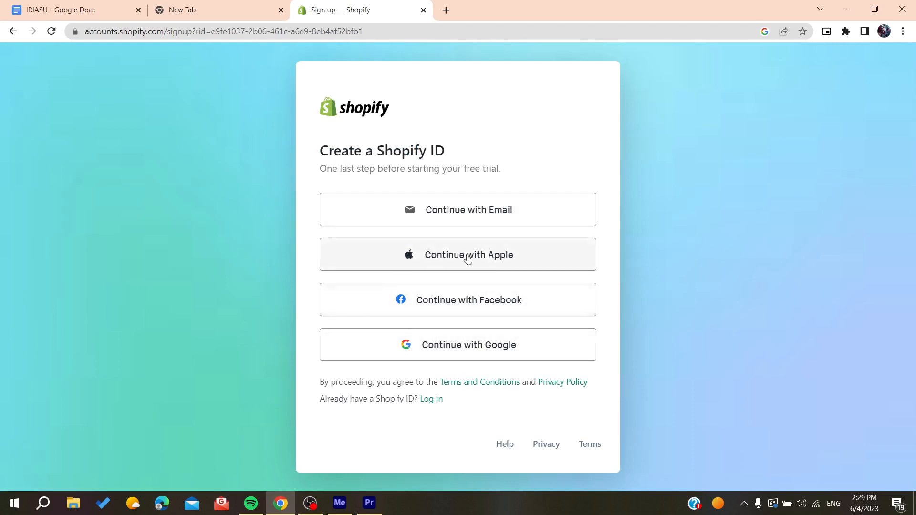
mouse_move(455, 288)
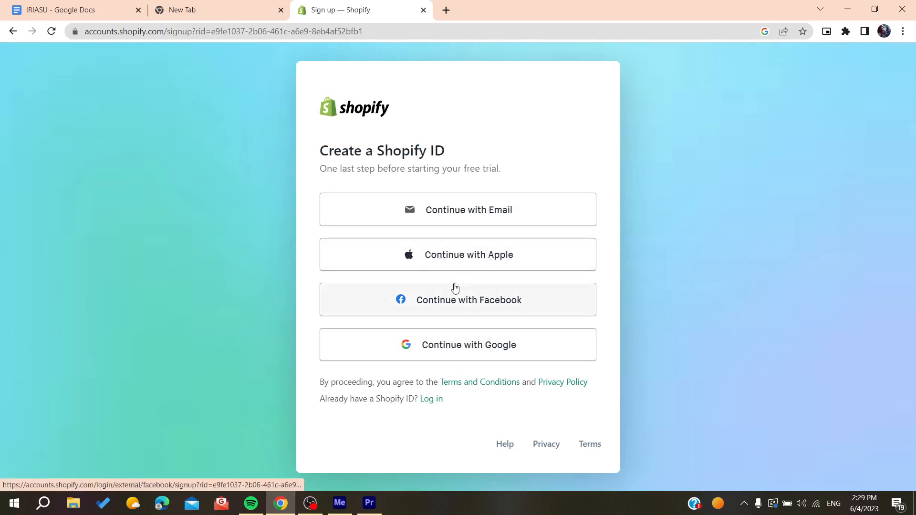
mouse_move(424, 217)
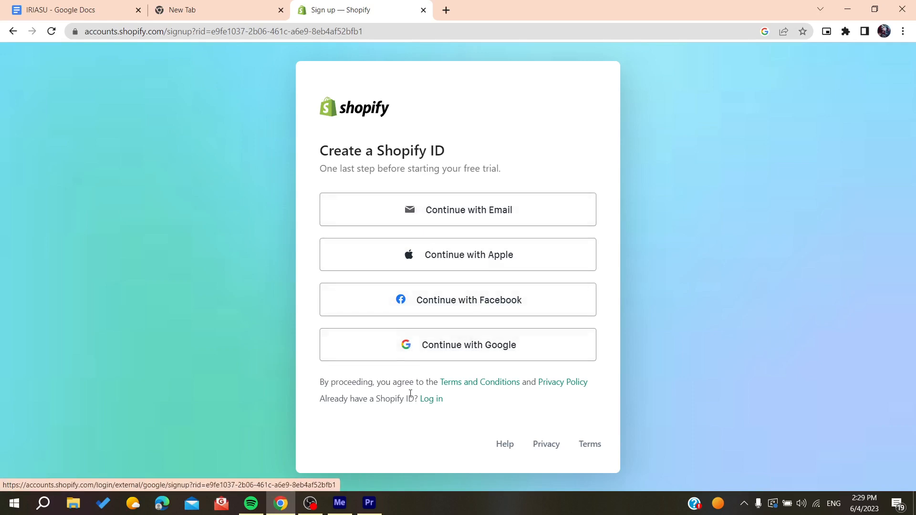
Create the Shopify ID by continuing with a Google account
click(458, 344)
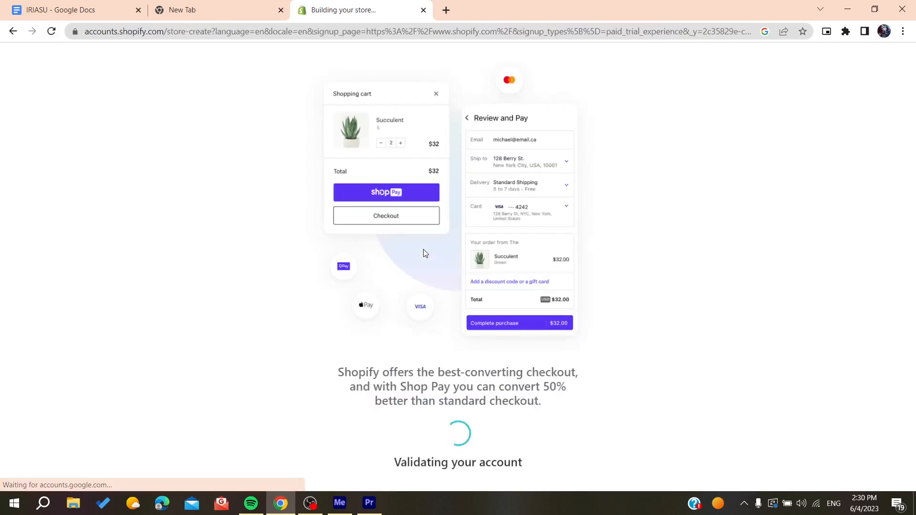
Wait on the Validating your account screen while the store builds
drag(338, 372, 541, 401)
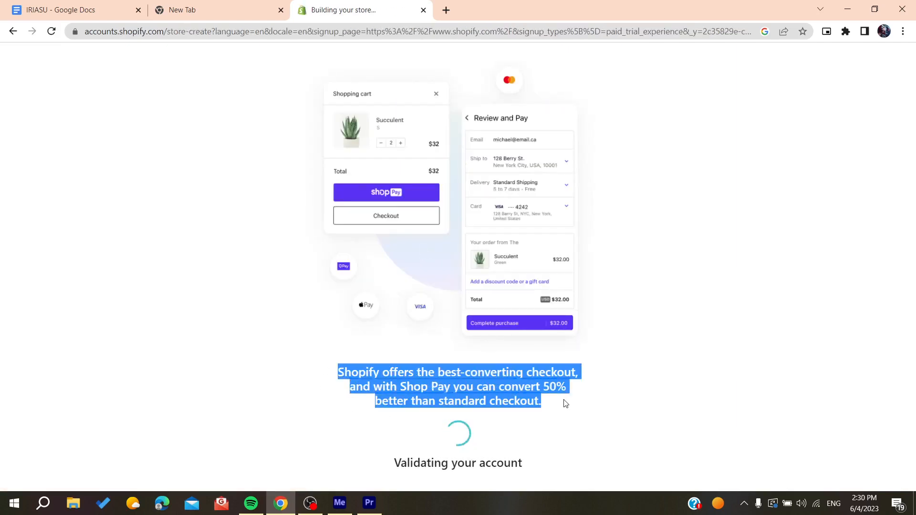
mouse_move(410, 364)
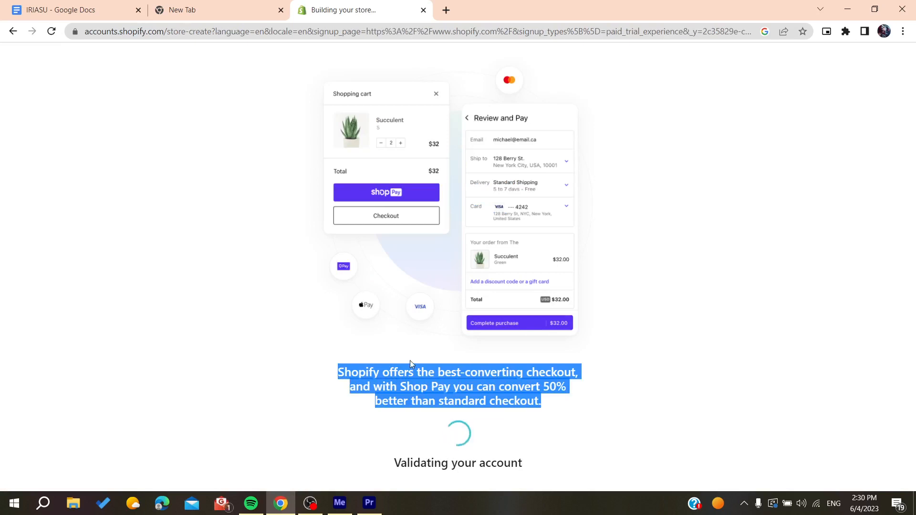
mouse_move(410, 361)
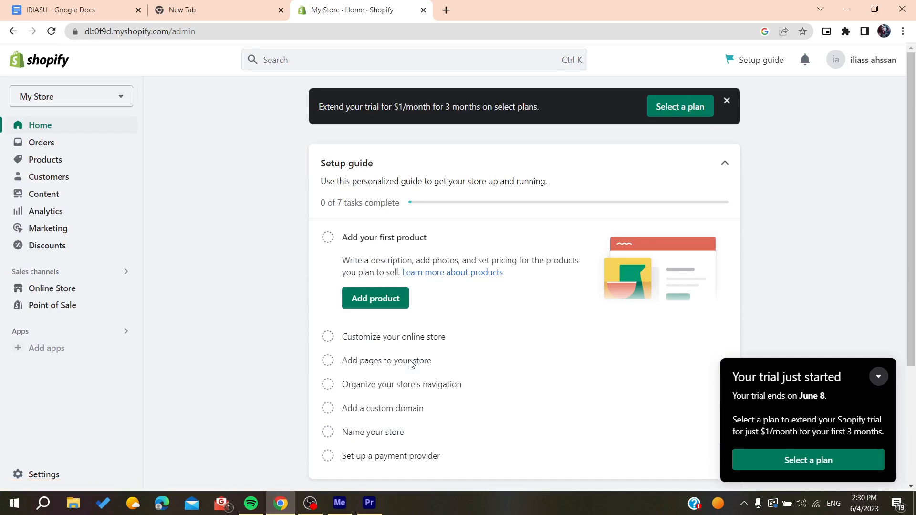
mouse_move(208, 259)
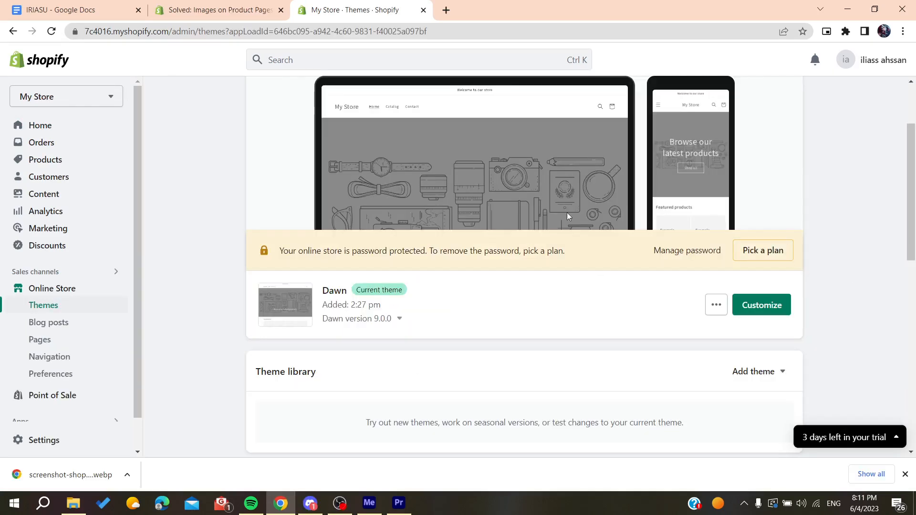
Bring up the forum tab with the solved product-images answer
click(214, 10)
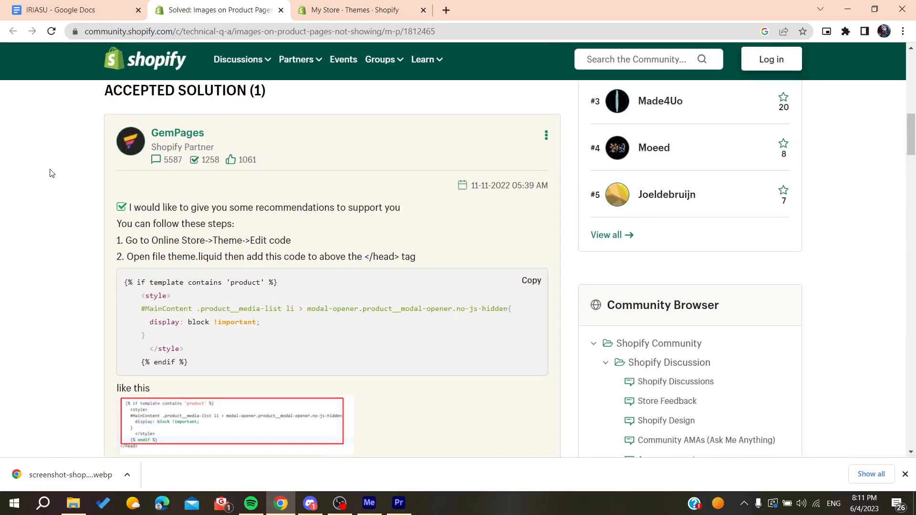
mouse_move(83, 72)
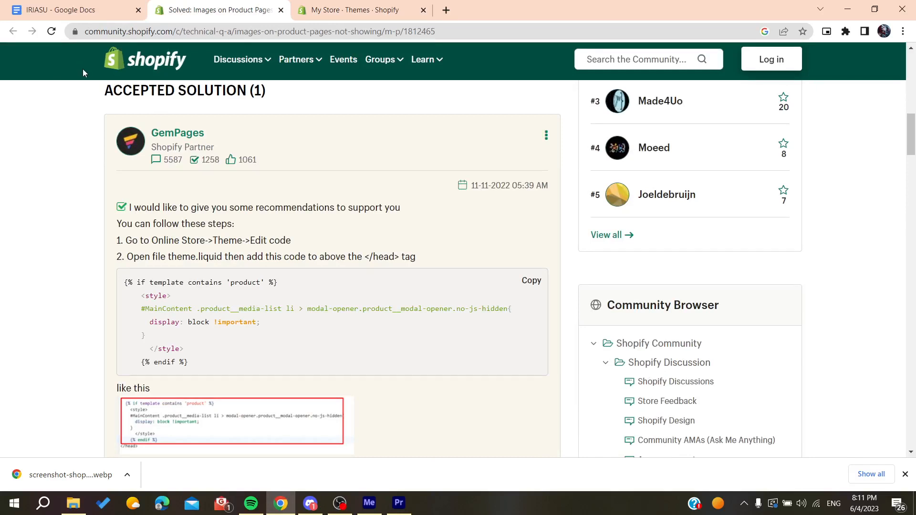
mouse_move(95, 142)
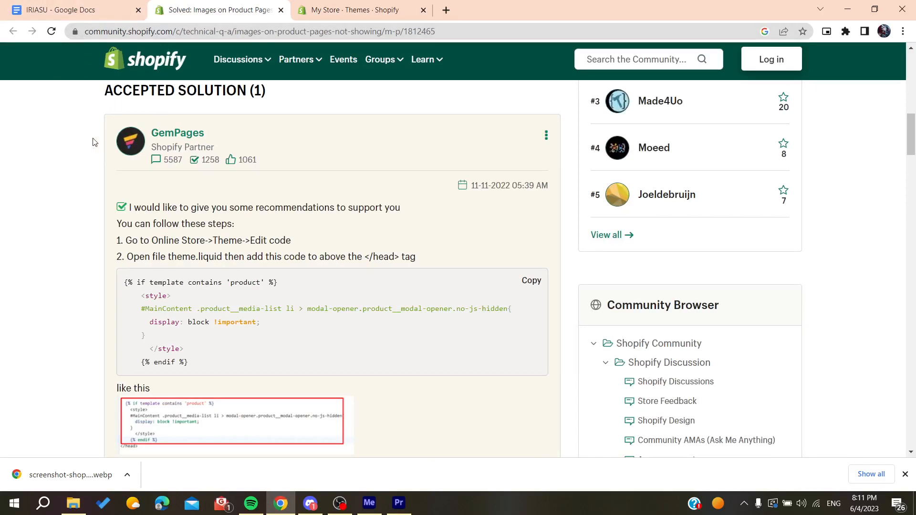
Select the accepted solution's CSS fix code and return to the store's Themes page
drag(124, 283, 187, 362)
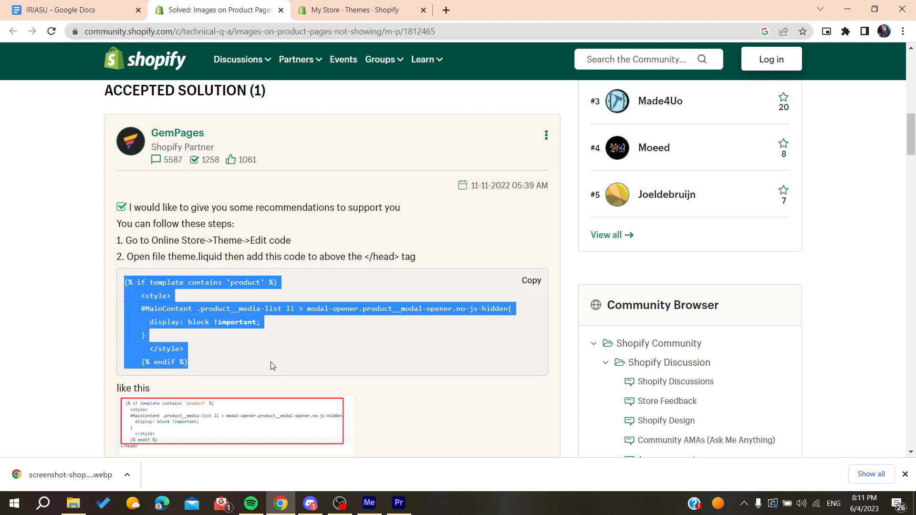
click(49, 305)
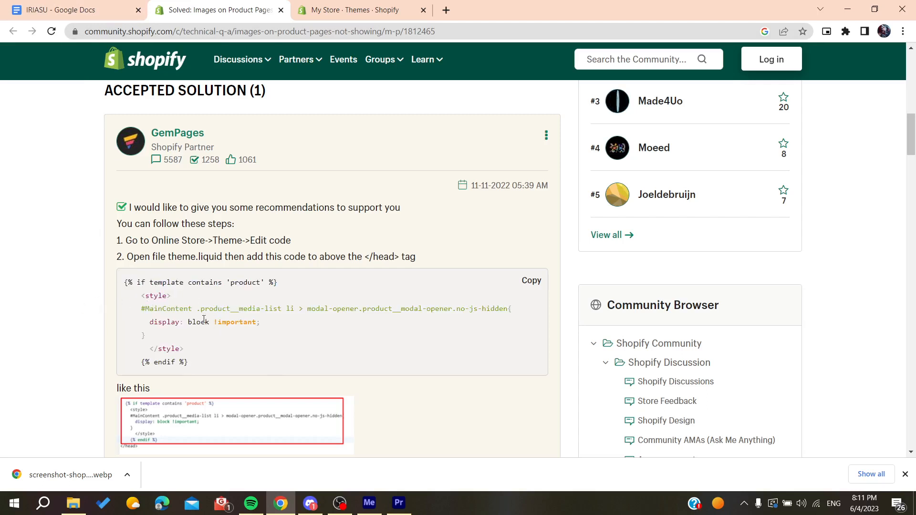
mouse_move(57, 298)
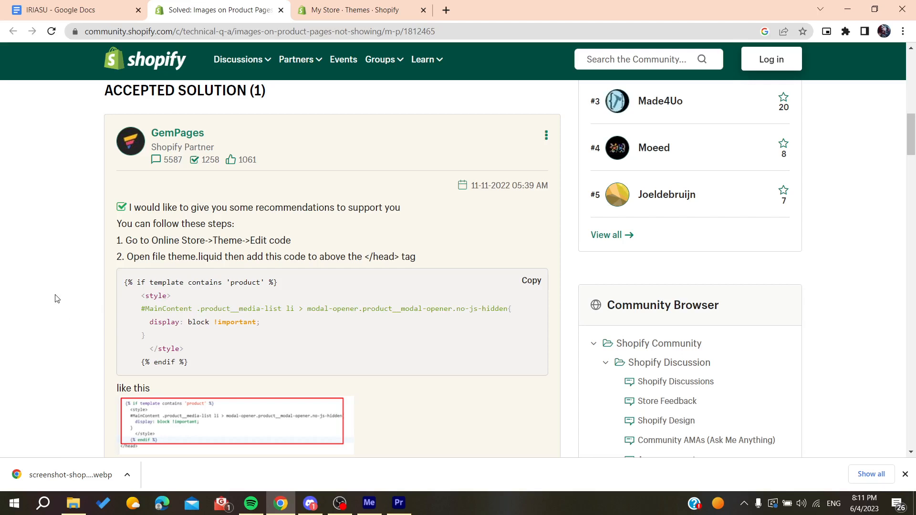
click(351, 10)
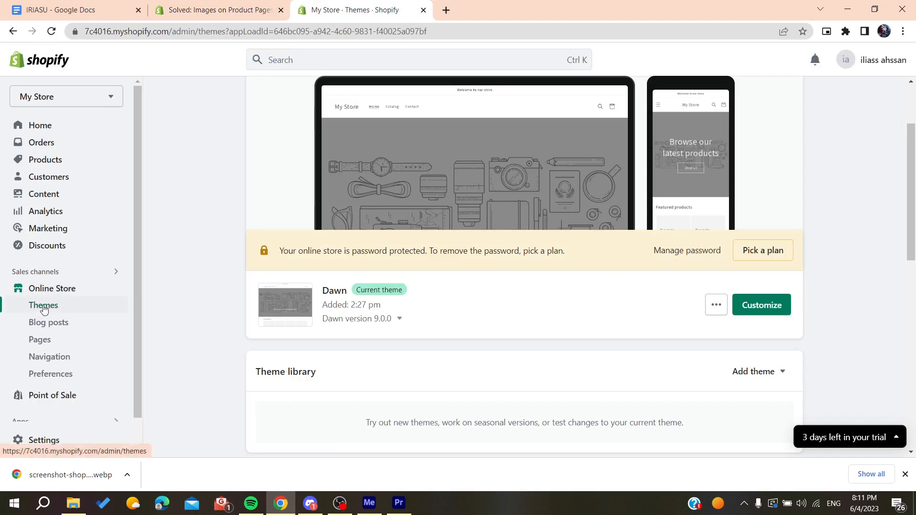
Reach Edit code from the Dawn theme's actions list next to Customize
click(715, 305)
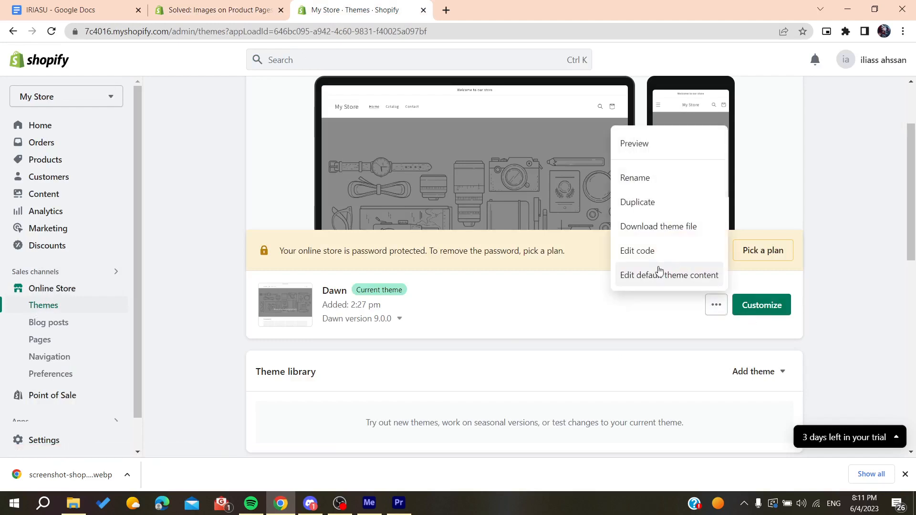
click(715, 305)
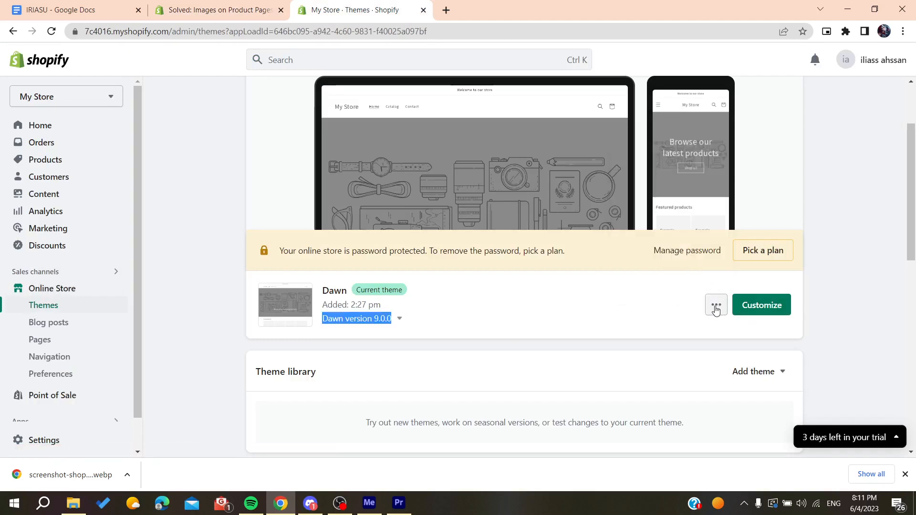
click(715, 305)
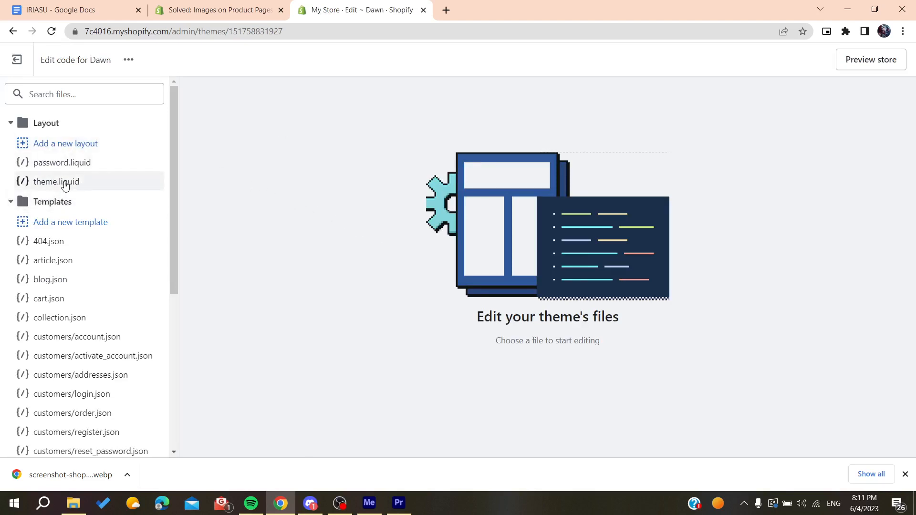
Confirm on the forum that theme.liquid is the file to edit, then return to Dawn's code editor
click(218, 10)
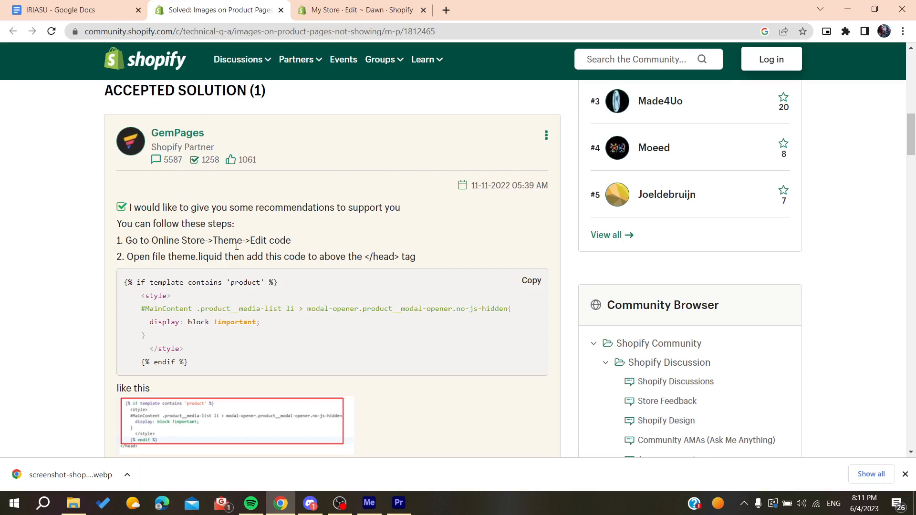
double_click(195, 256)
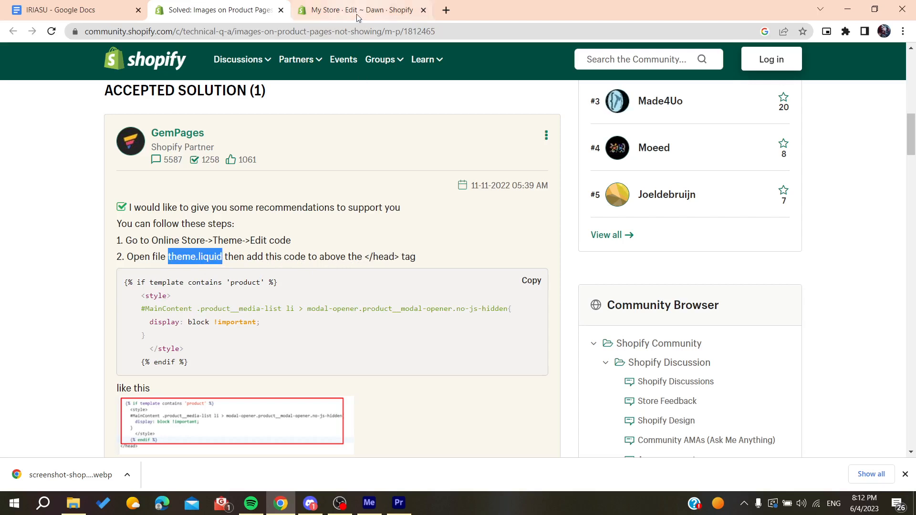
click(361, 10)
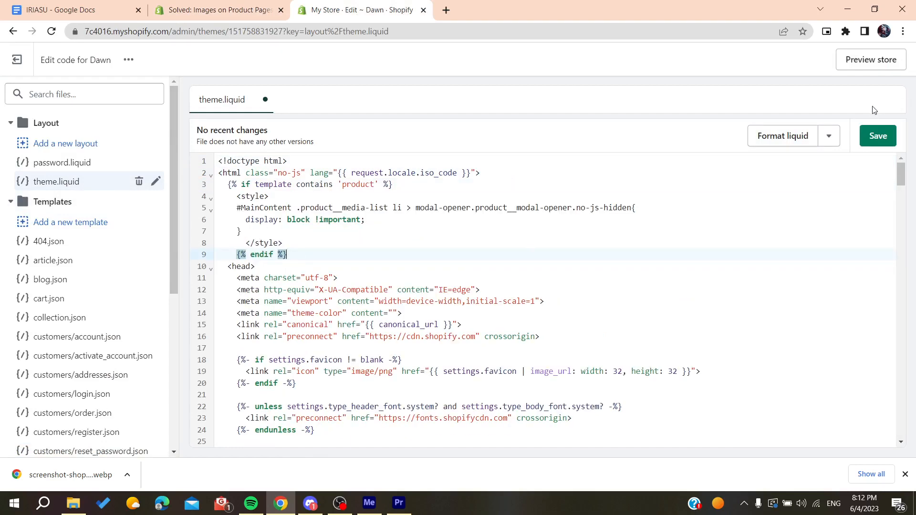
Save theme.liquid with the product-only CSS fix block above the head tag
click(877, 135)
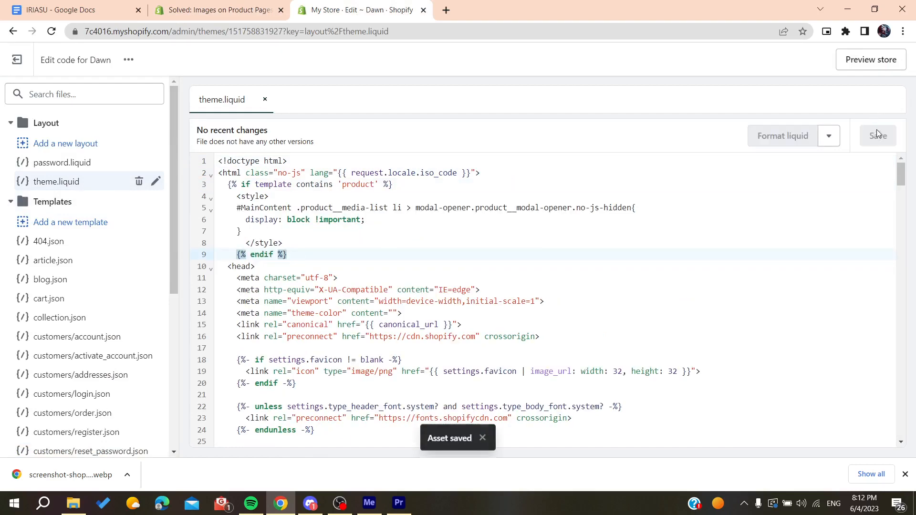